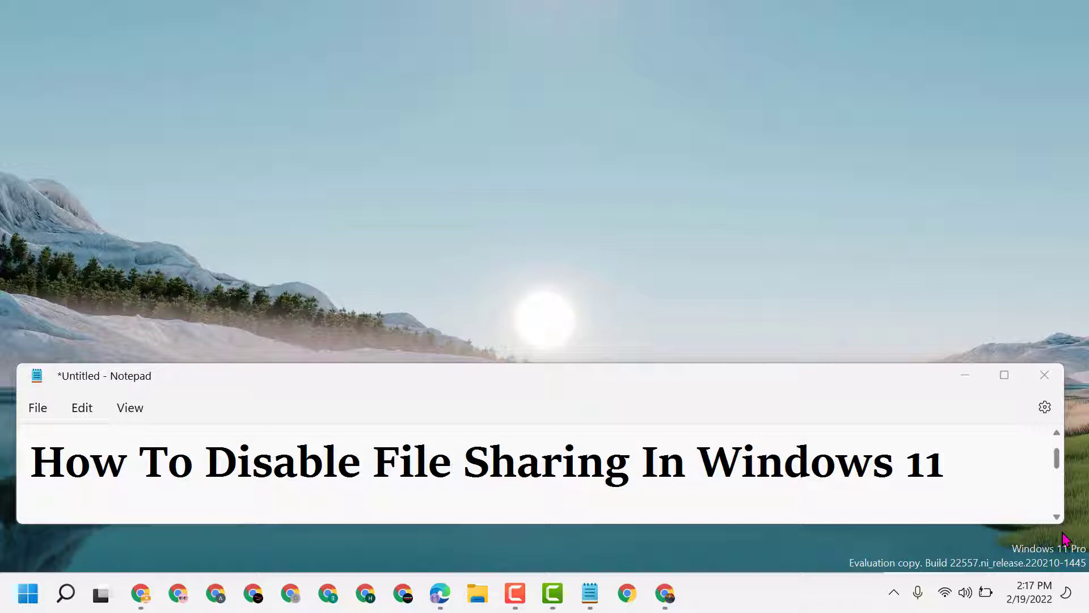
{"action": "mouse_move", "coordinate": [248, 596]}
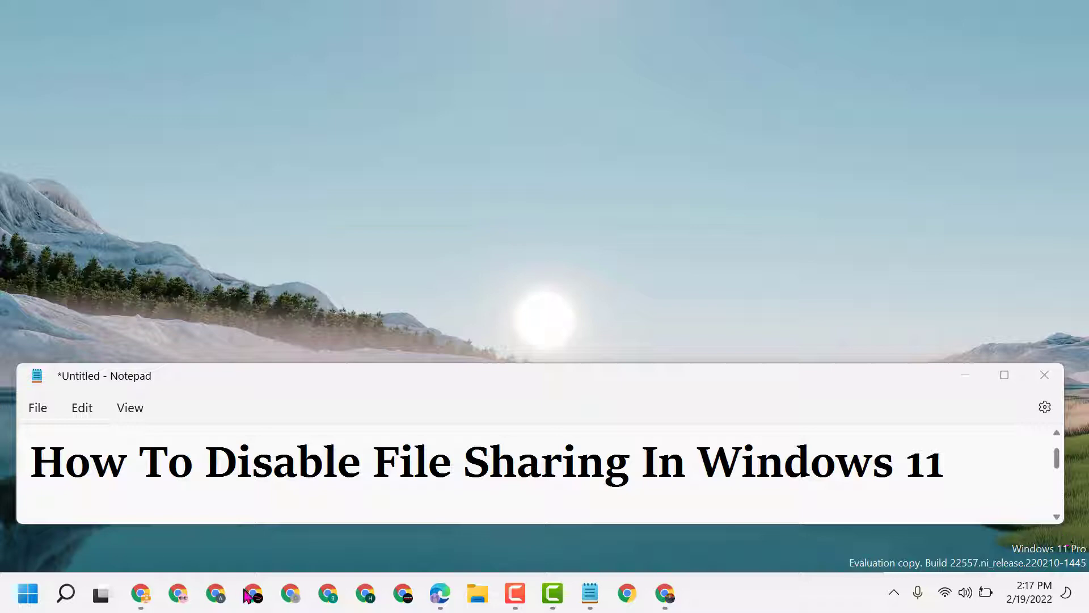
{"action": "mouse_move", "coordinate": [475, 595]}
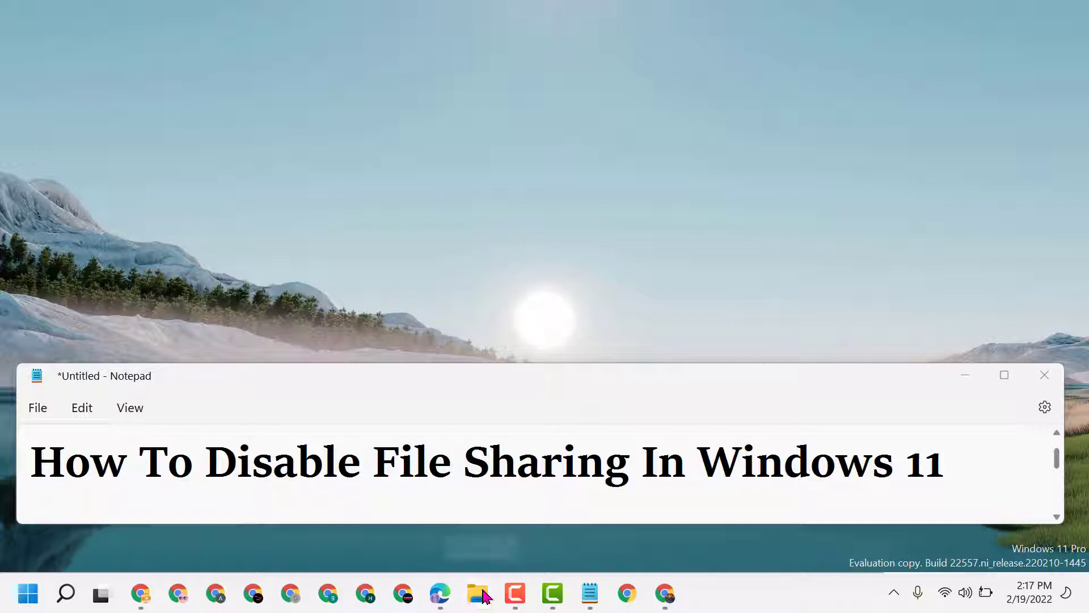
Browse into the C: Local Disk drive and show the See more folder commands menu.
{"action": "left_click", "coordinate": [479, 595]}
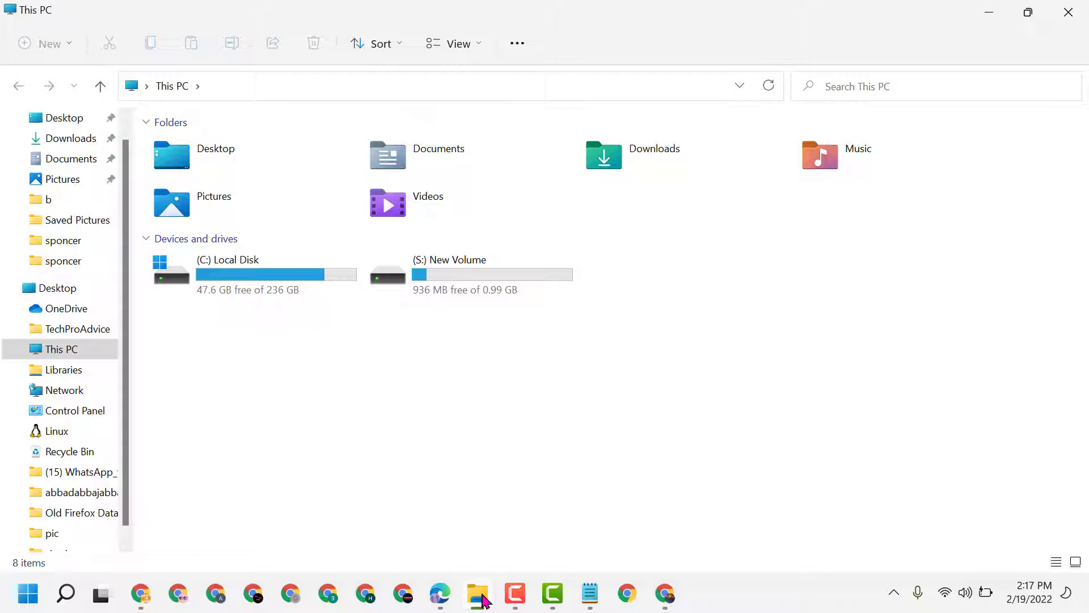
{"action": "left_click", "coordinate": [253, 273]}
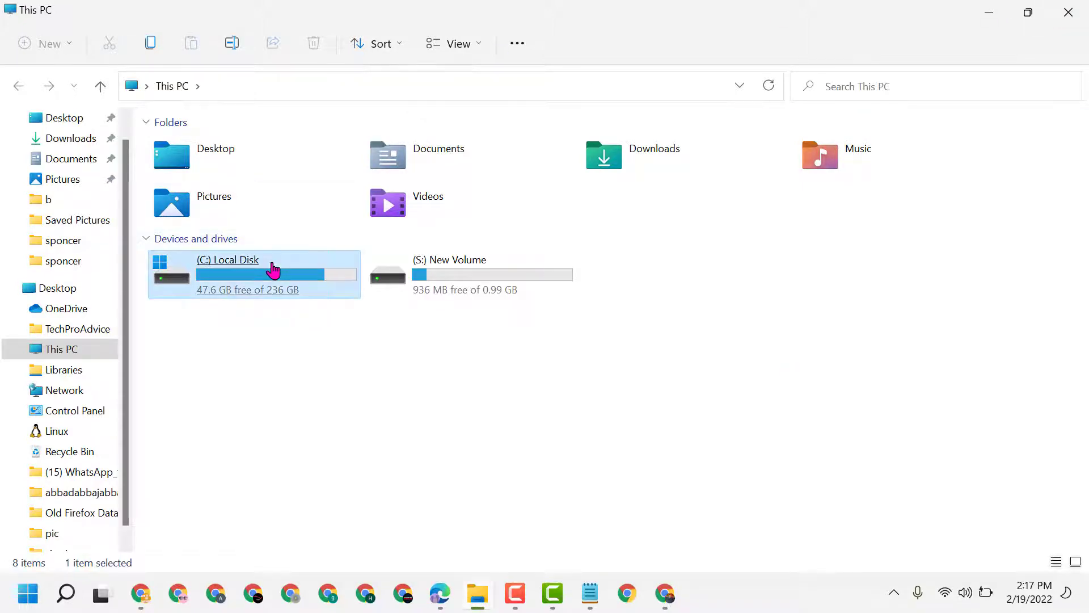
{"action": "double_click", "coordinate": [227, 260]}
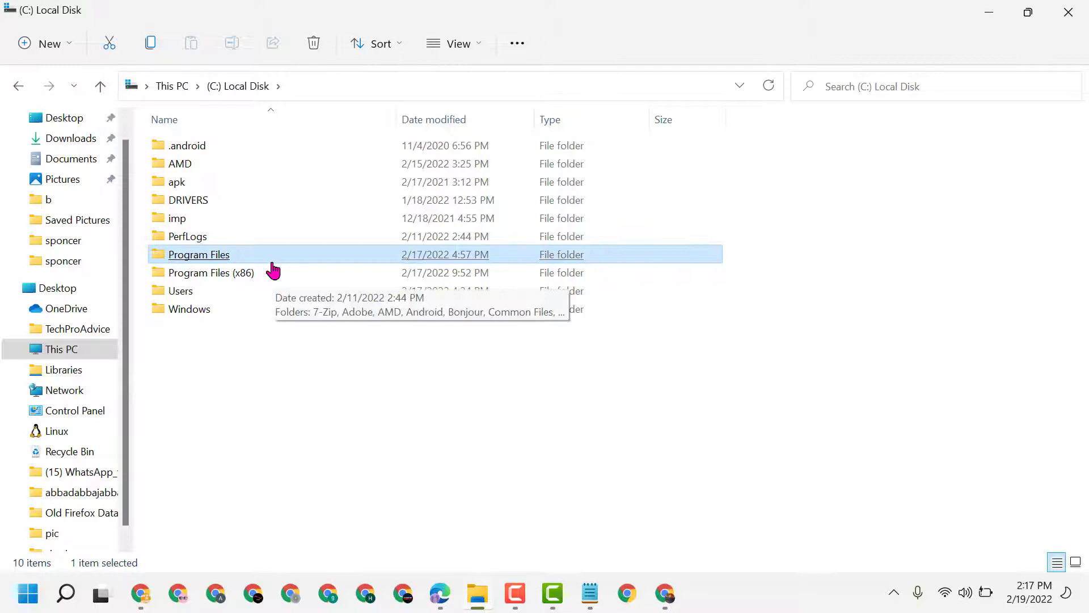
{"action": "left_click", "coordinate": [516, 43]}
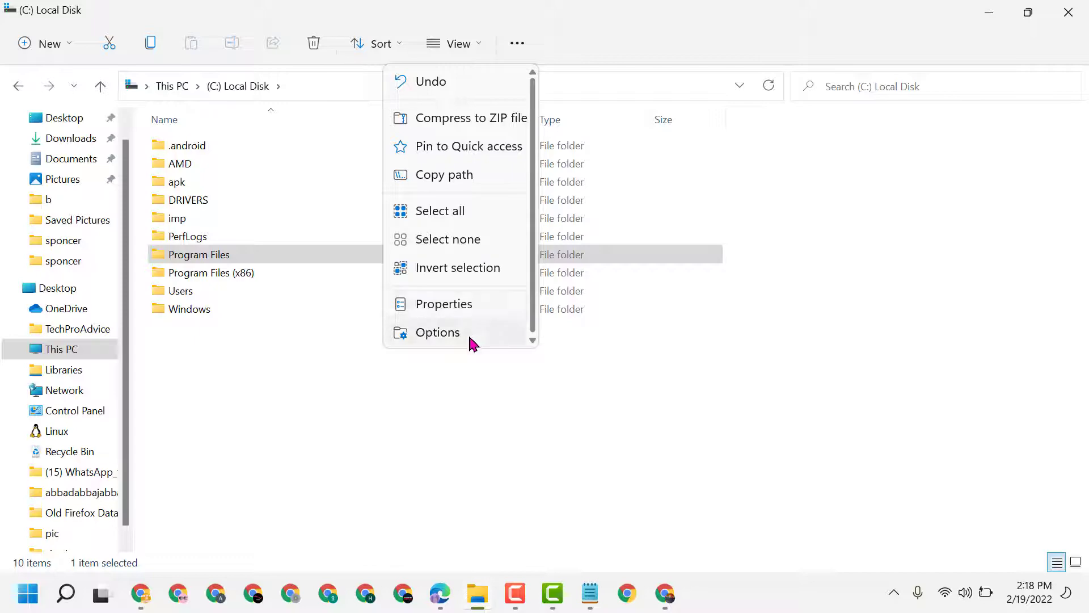
Bring up Folder Options from the menu and show its View settings page.
{"action": "left_click", "coordinate": [437, 332]}
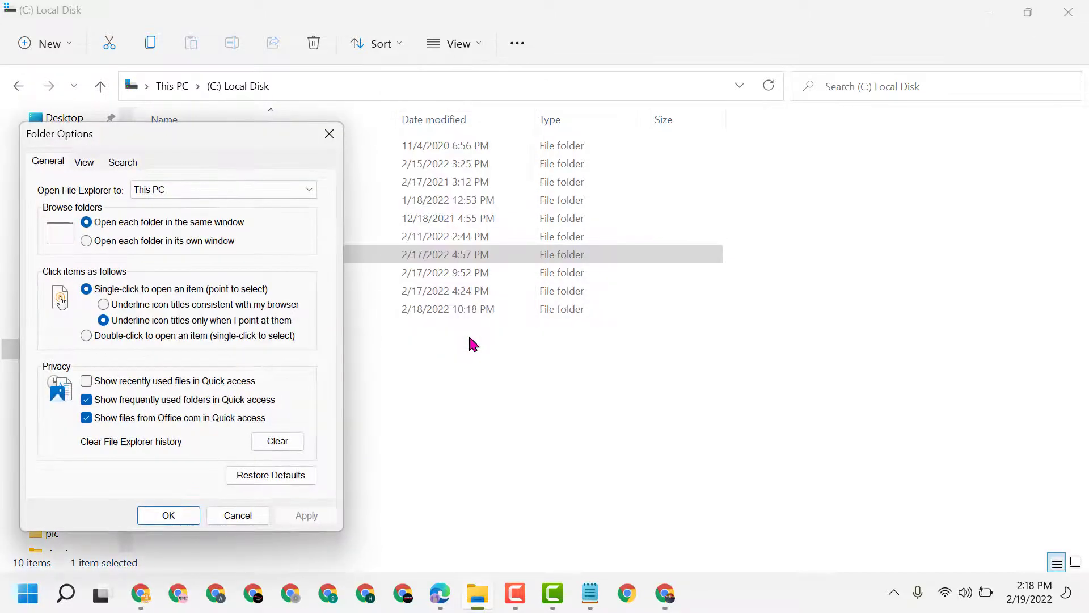
{"action": "mouse_move", "coordinate": [203, 183]}
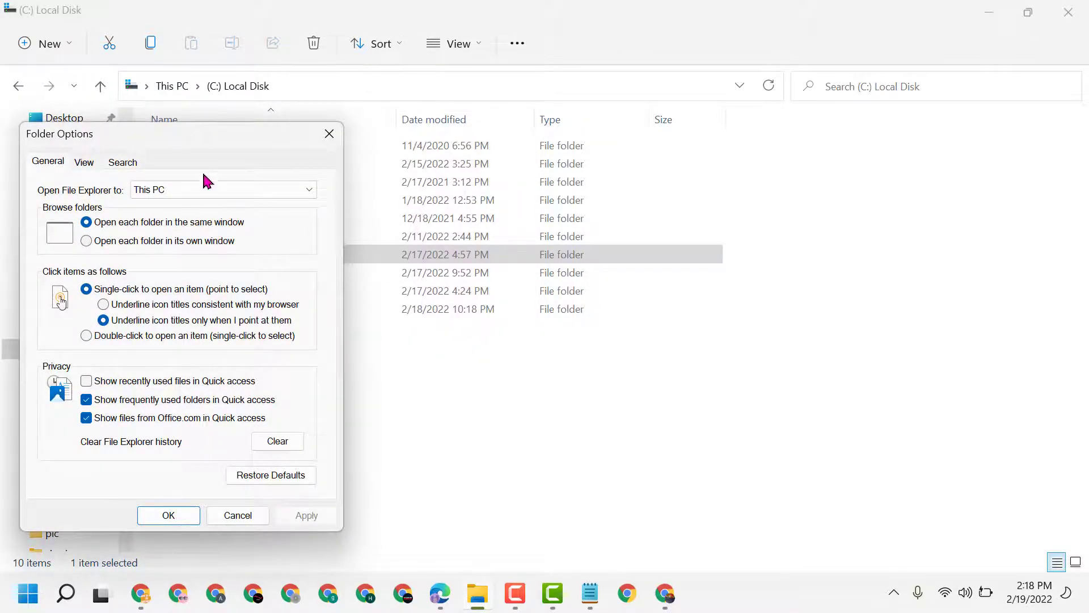
{"action": "left_click", "coordinate": [83, 162]}
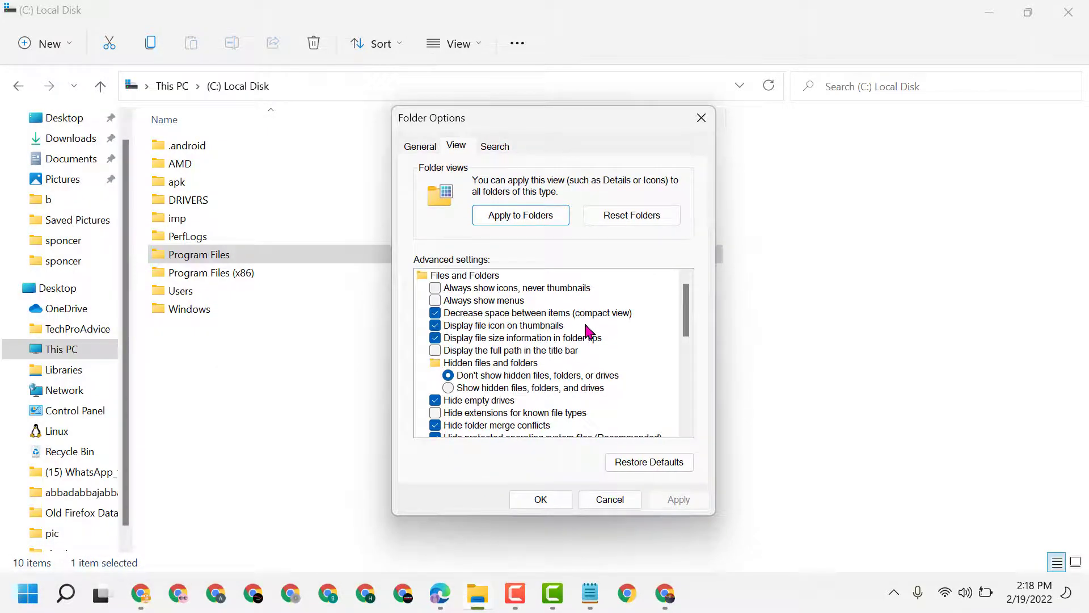
Scroll the Advanced settings list down to the 'Use Sharing Wizard (Recommended)' option.
{"action": "scroll", "scroll_direction": "down", "scroll_amount": 3}
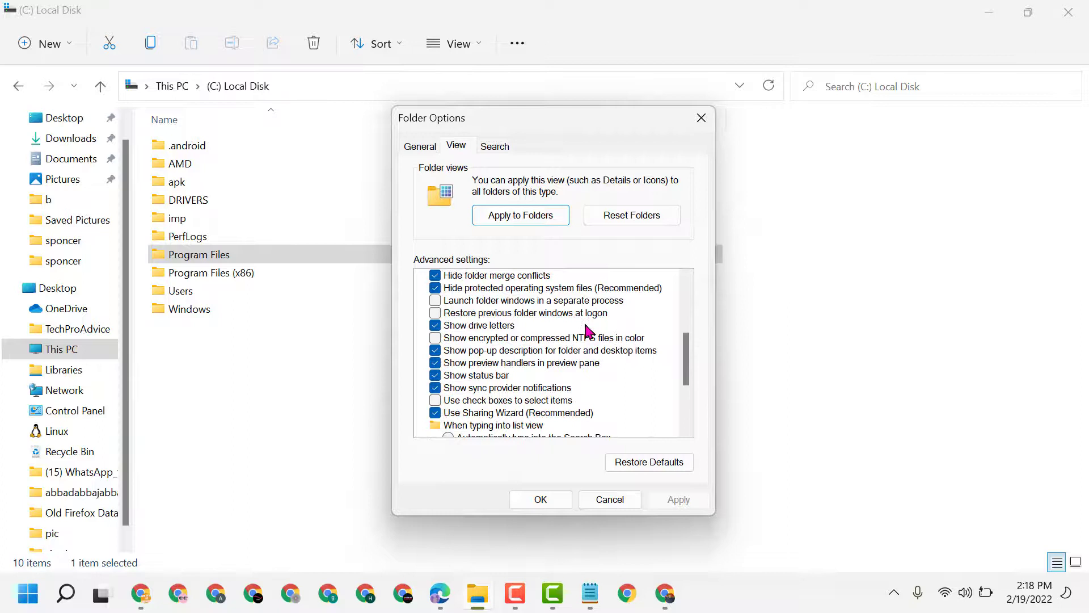
{"action": "scroll", "scroll_direction": "down", "scroll_amount": 3}
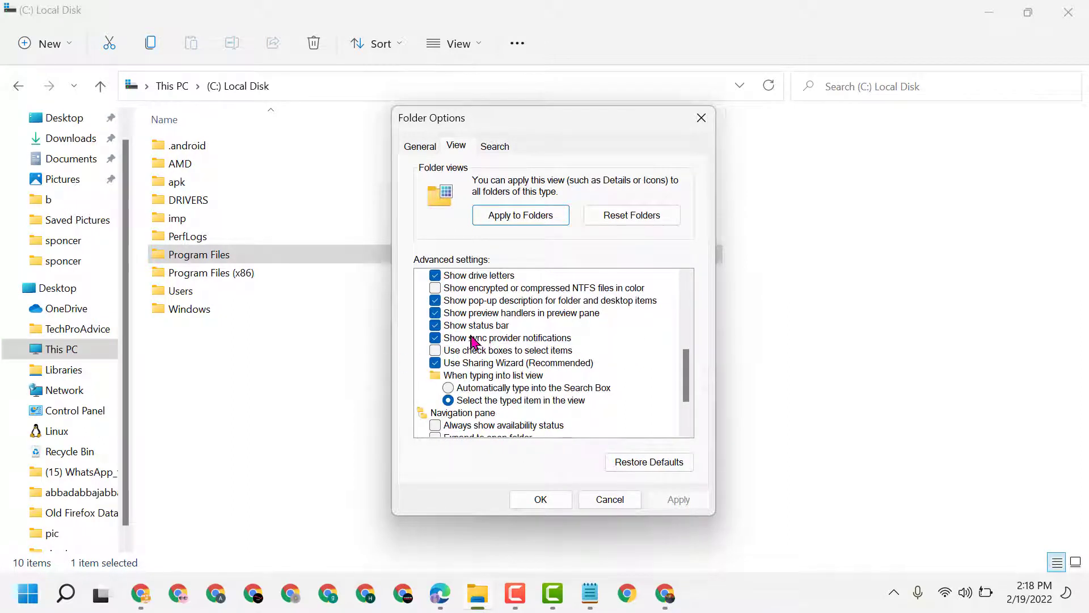
{"action": "mouse_move", "coordinate": [518, 373]}
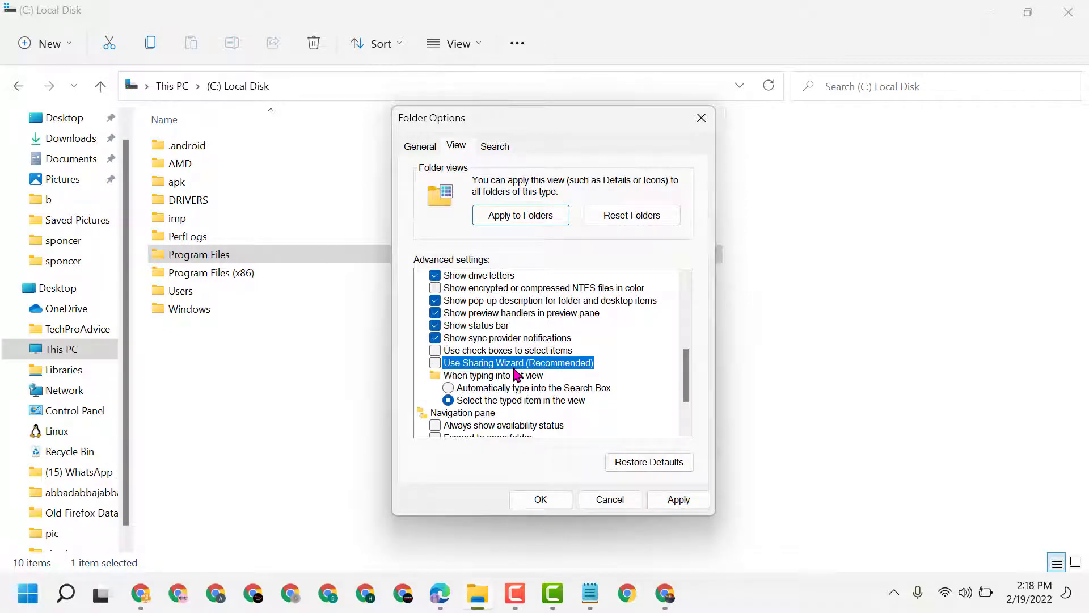
{"action": "mouse_move", "coordinate": [556, 374]}
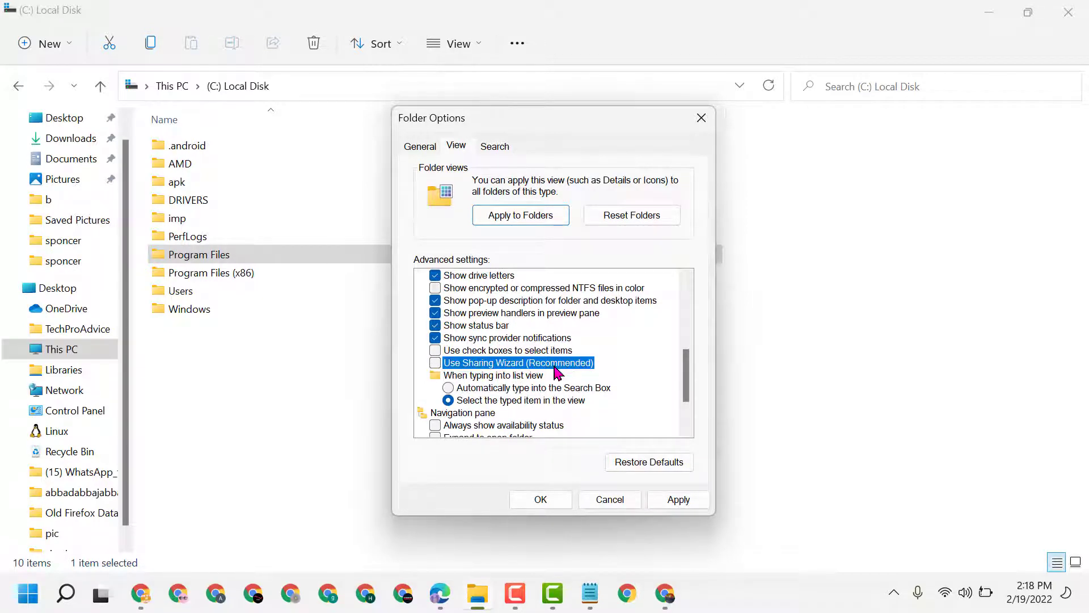
{"action": "mouse_move", "coordinate": [531, 379]}
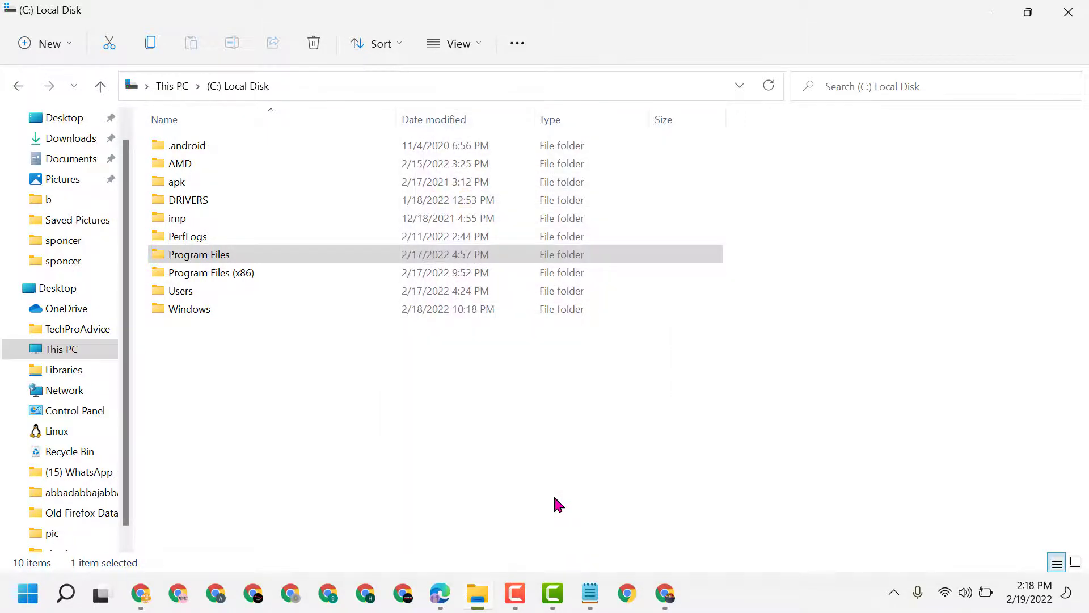
{"action": "mouse_move", "coordinate": [1067, 12]}
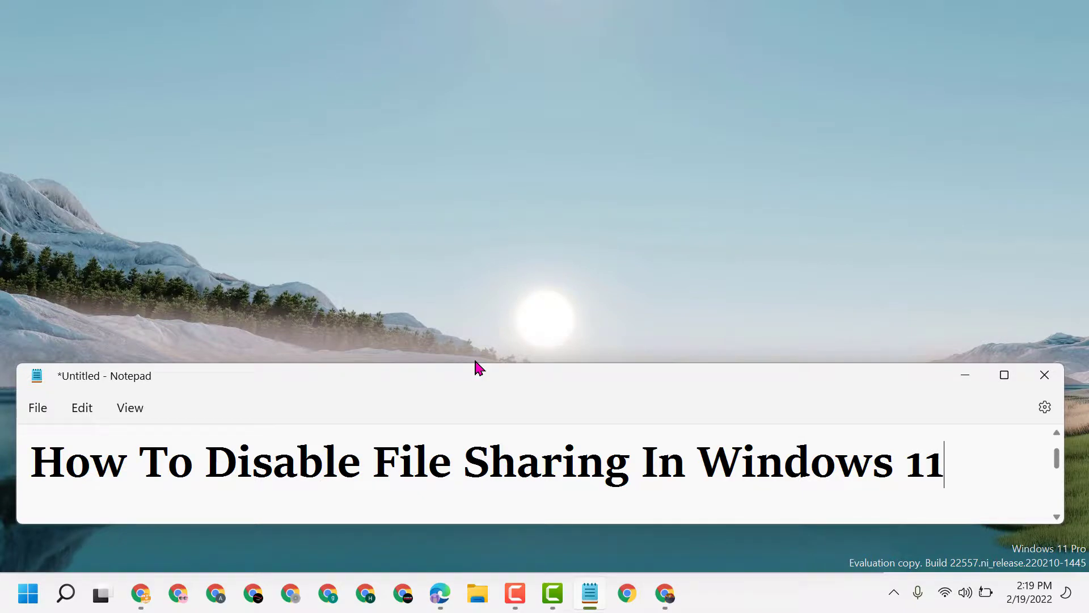
{"action": "mouse_move", "coordinate": [510, 608]}
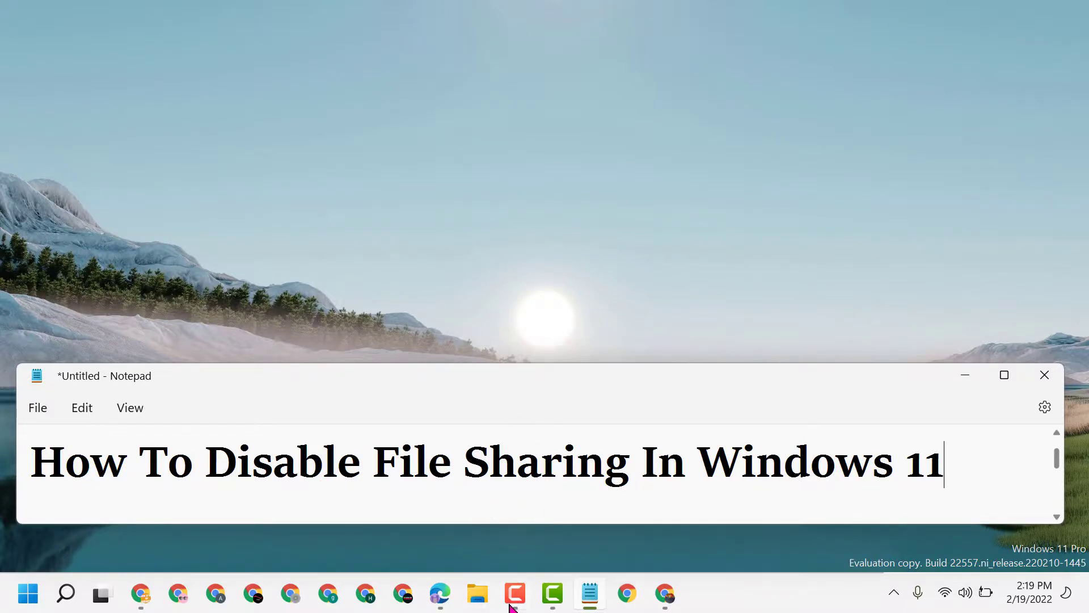